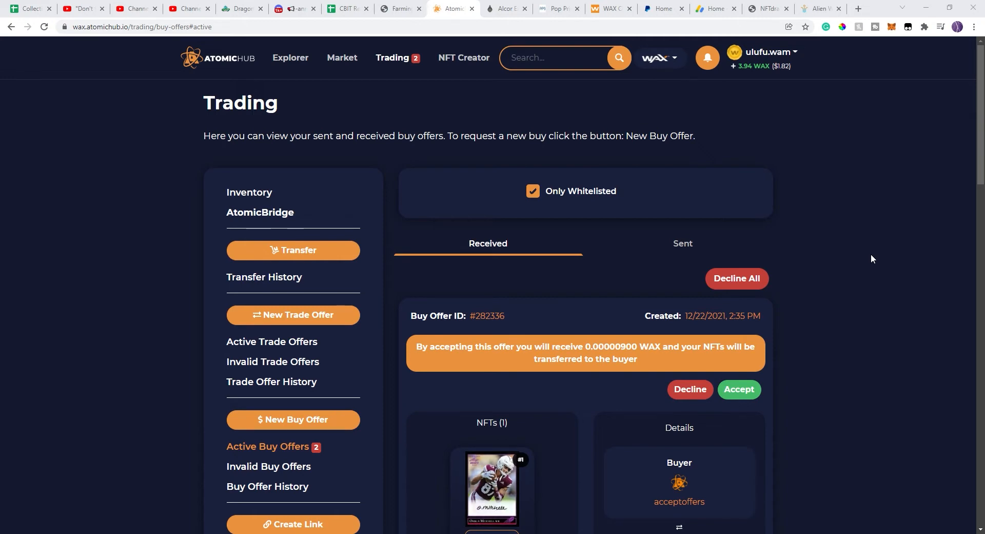
{"action": "scroll", "scroll_direction": "down", "scroll_amount": 3}
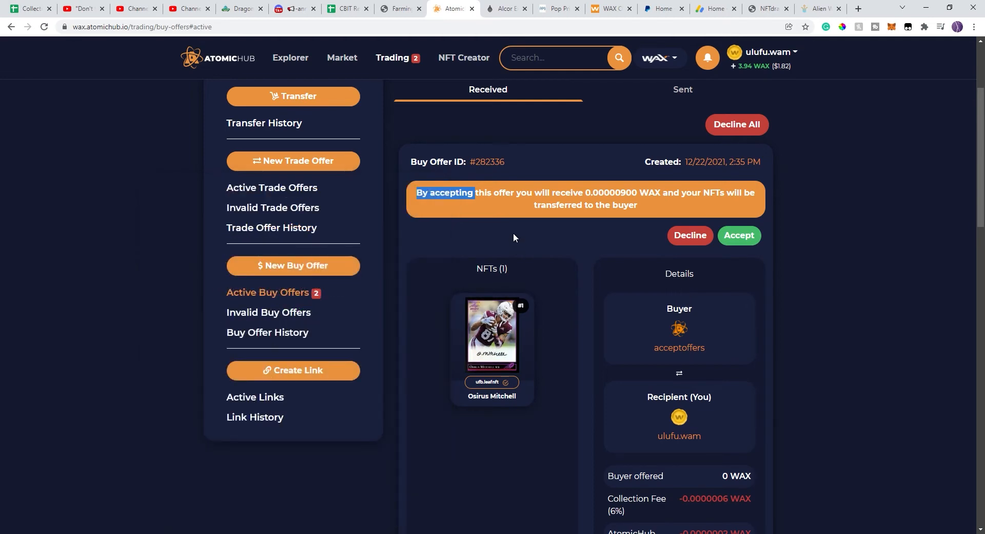
{"action": "scroll", "scroll_direction": "up", "scroll_amount": 3}
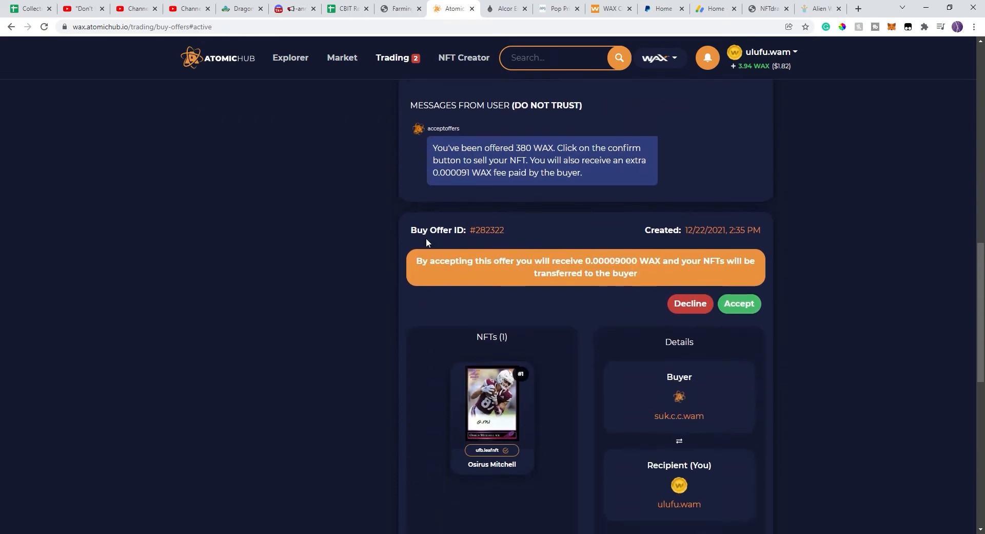
{"action": "scroll", "scroll_direction": "down", "scroll_amount": 3}
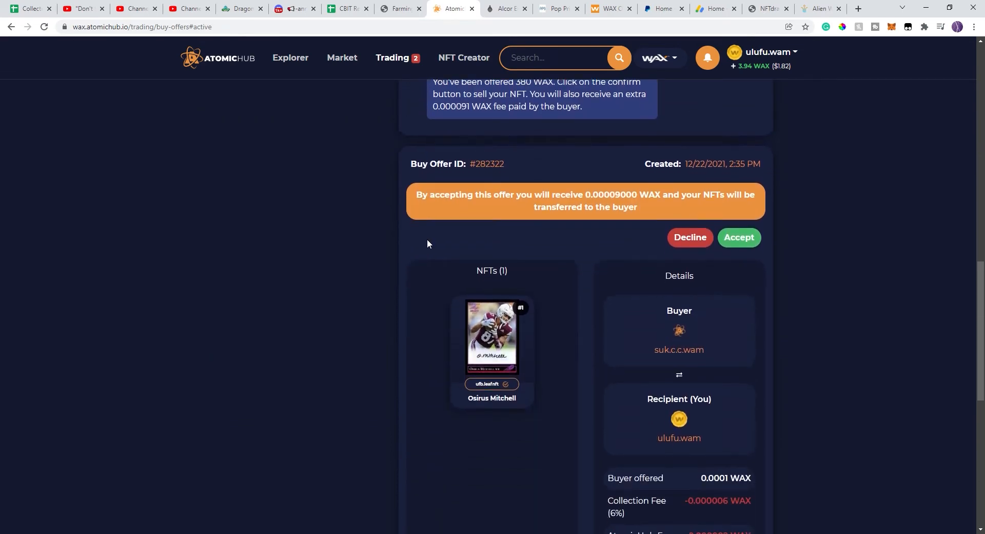
{"action": "scroll", "scroll_direction": "down", "scroll_amount": 3}
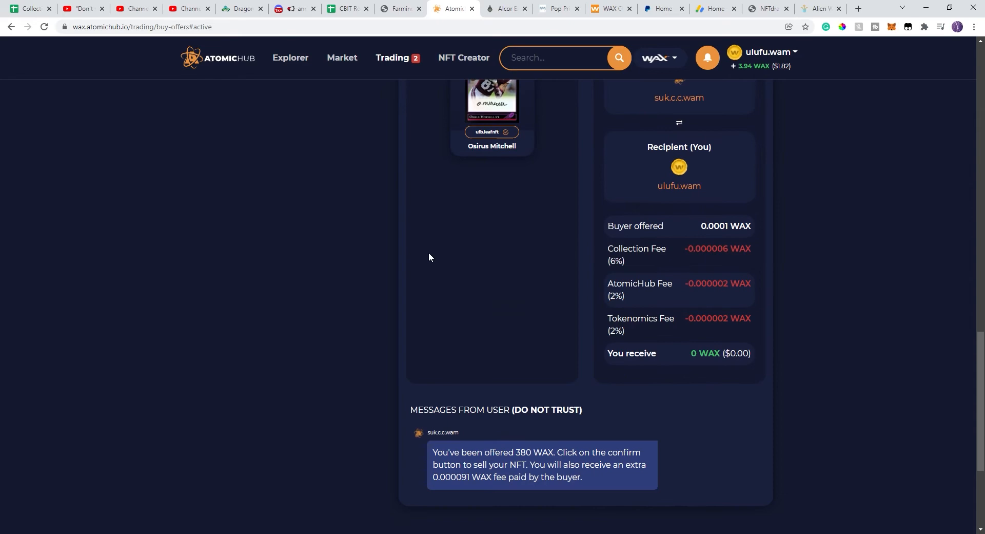
{"action": "scroll", "scroll_direction": "up", "scroll_amount": 3}
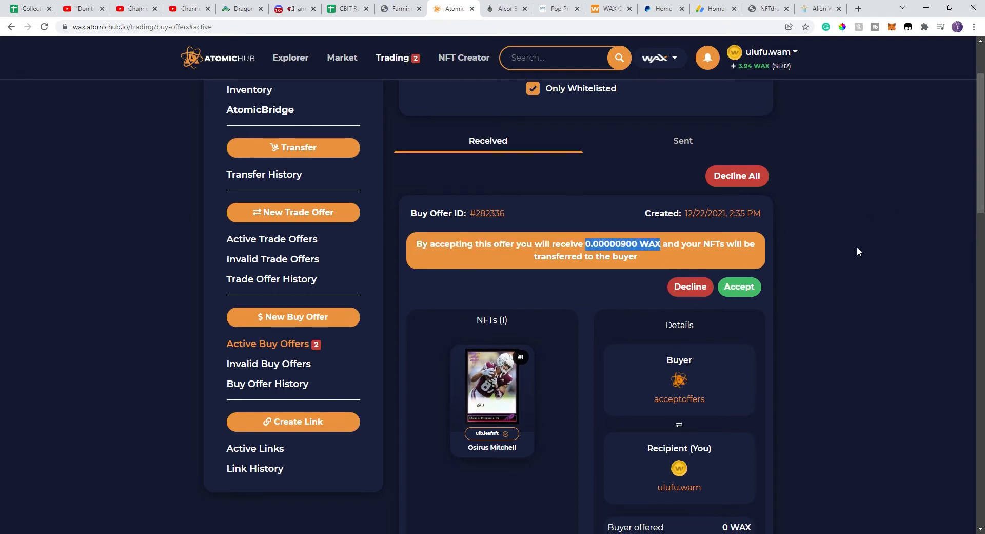
{"action": "scroll", "scroll_direction": "down", "scroll_amount": 3}
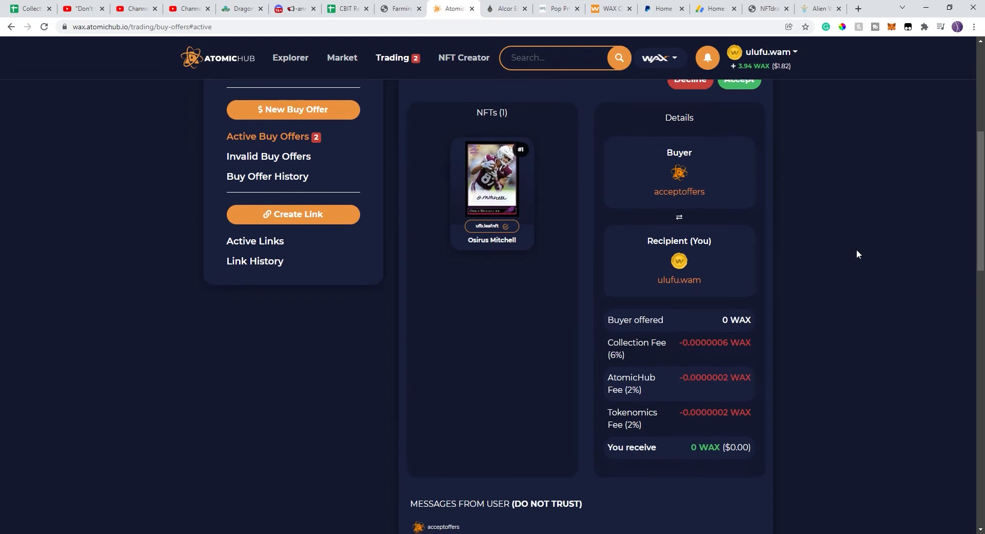
{"action": "scroll", "scroll_direction": "down", "scroll_amount": 3}
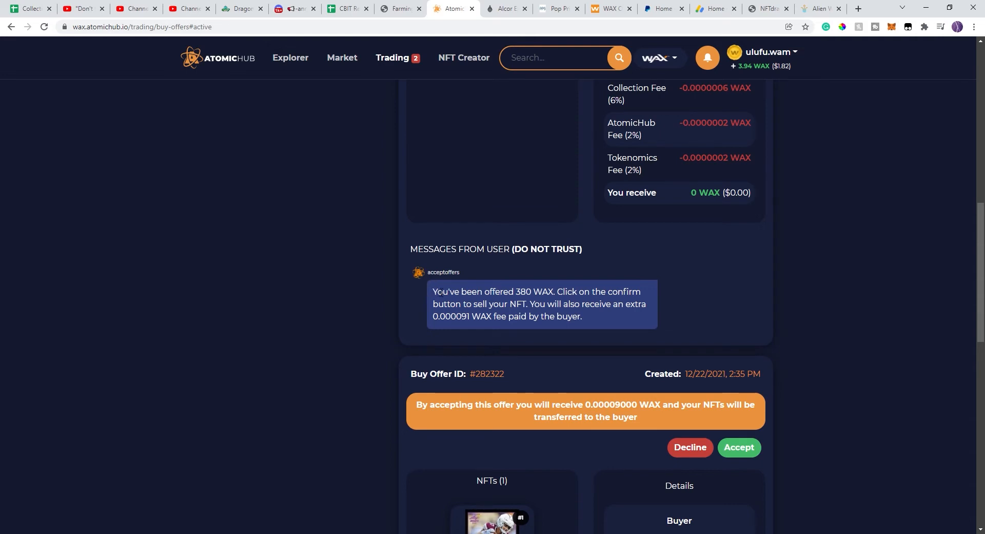
{"action": "mouse_move", "coordinate": [876, 314]}
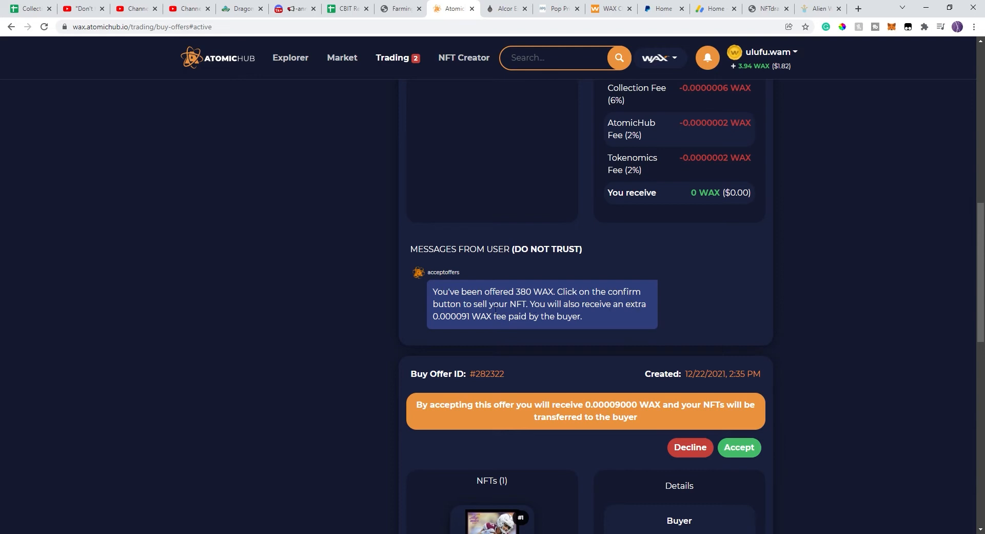
{"action": "mouse_move", "coordinate": [764, 322]}
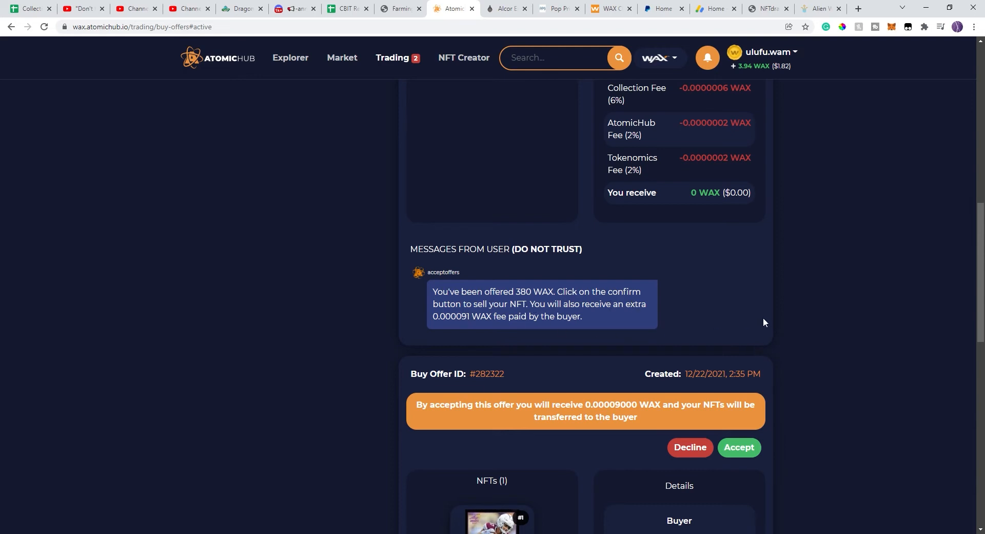
{"action": "mouse_move", "coordinate": [821, 299]}
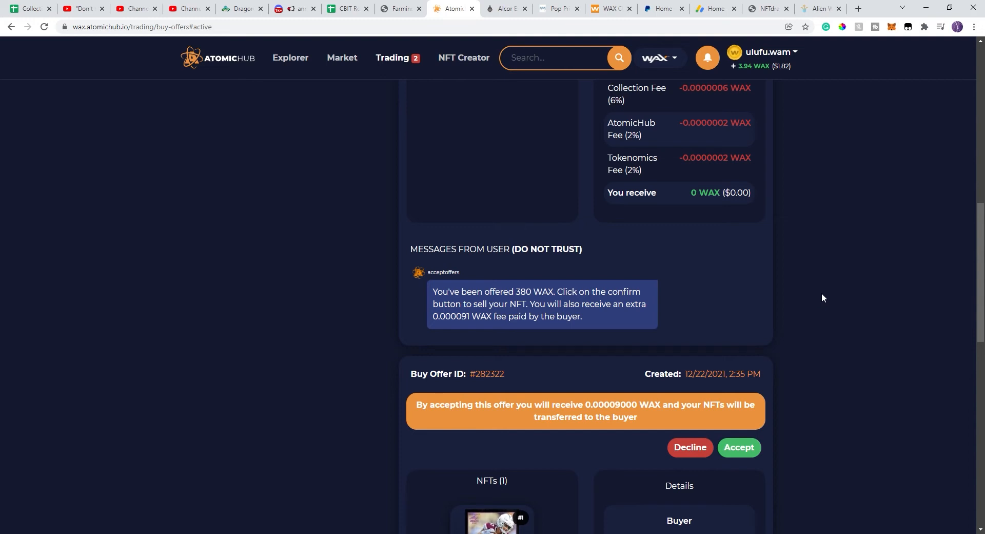
{"action": "mouse_move", "coordinate": [429, 295]}
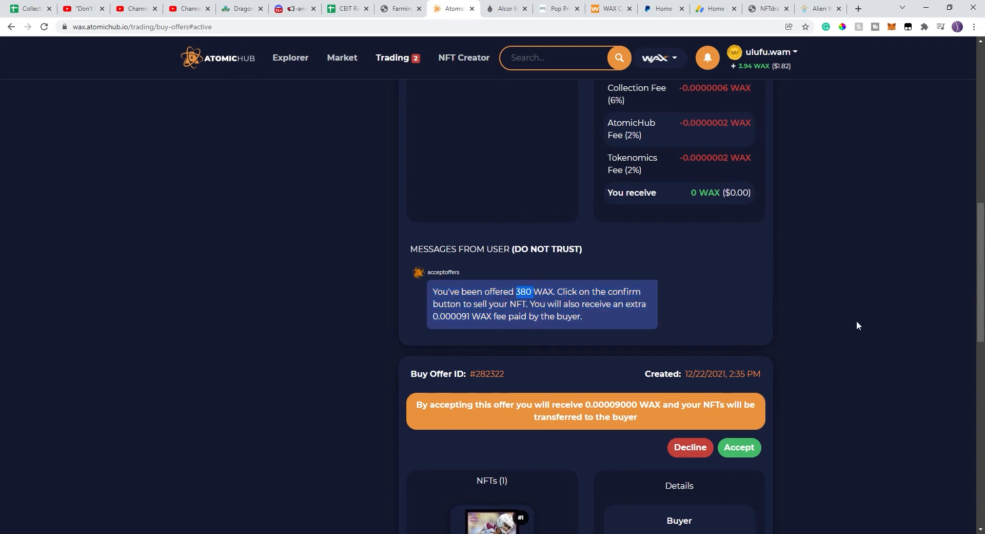
{"action": "scroll", "scroll_direction": "up", "scroll_amount": 3}
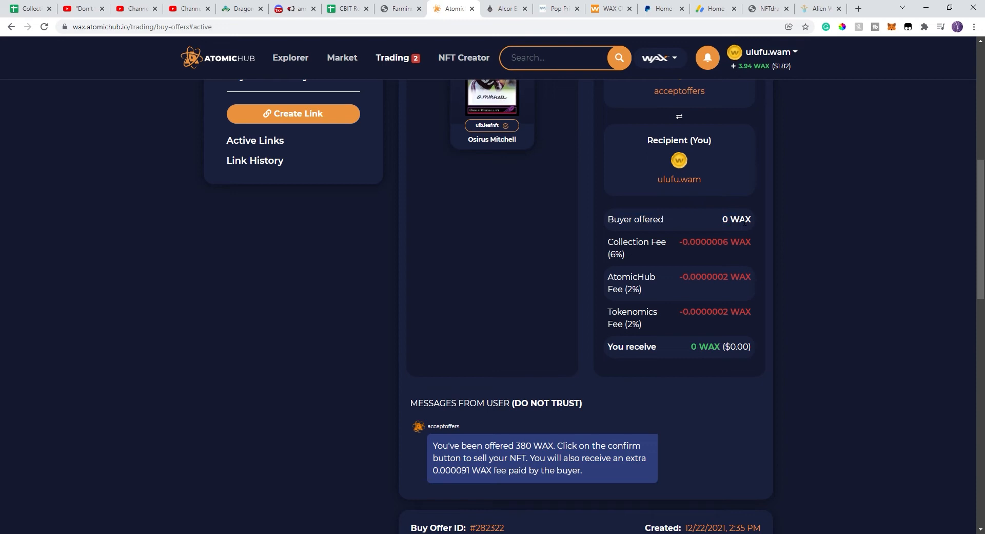
{"action": "mouse_move", "coordinate": [699, 357]}
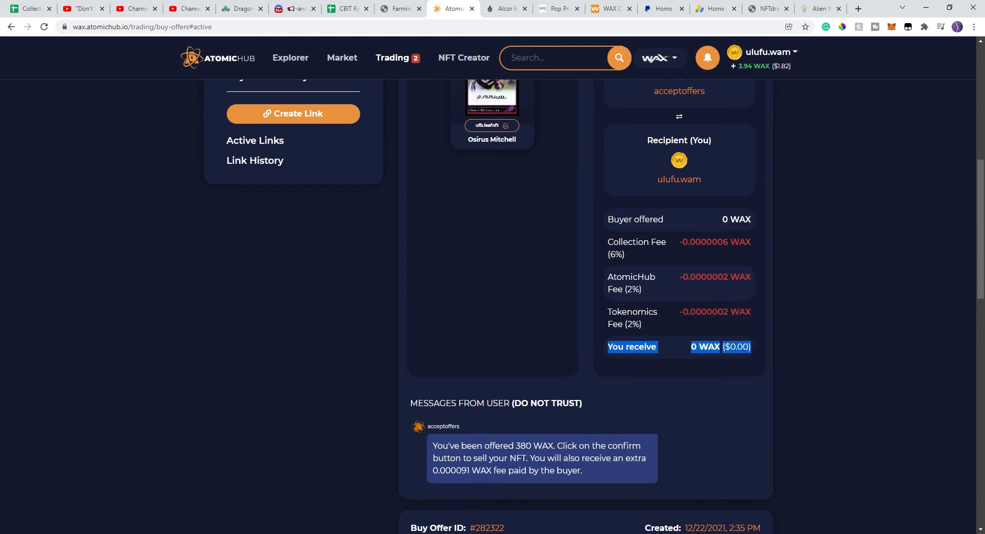
{"action": "mouse_move", "coordinate": [880, 337]}
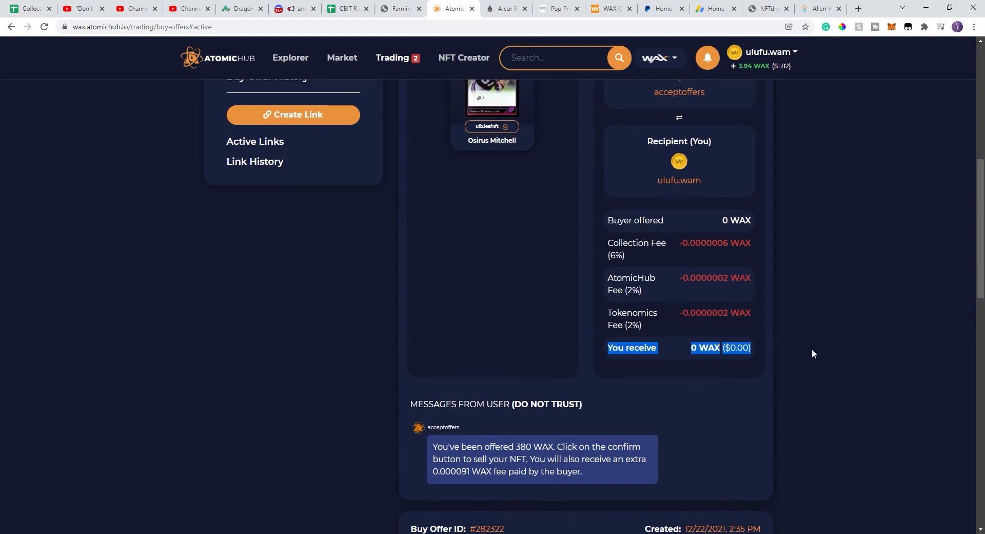
{"action": "scroll", "scroll_direction": "up", "scroll_amount": 3}
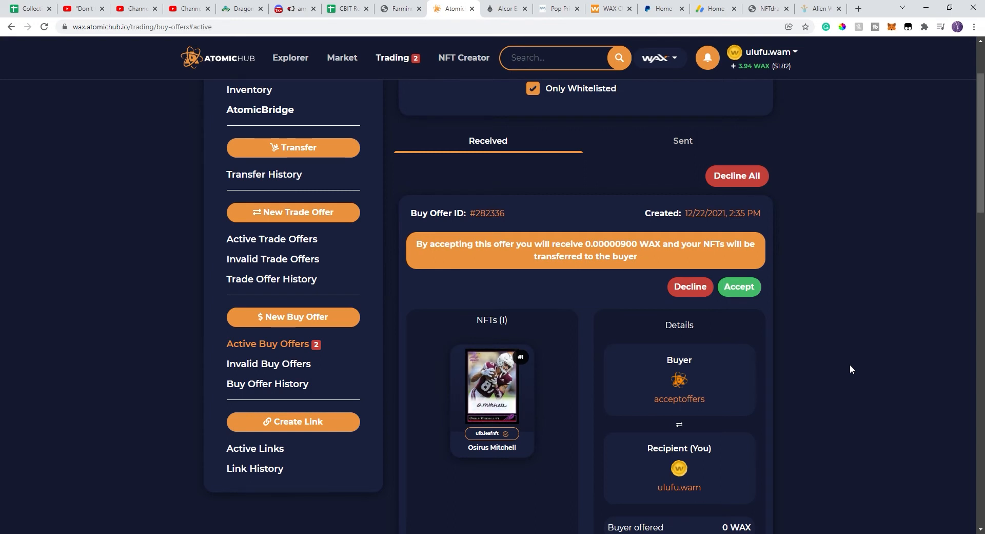
{"action": "mouse_move", "coordinate": [844, 365]}
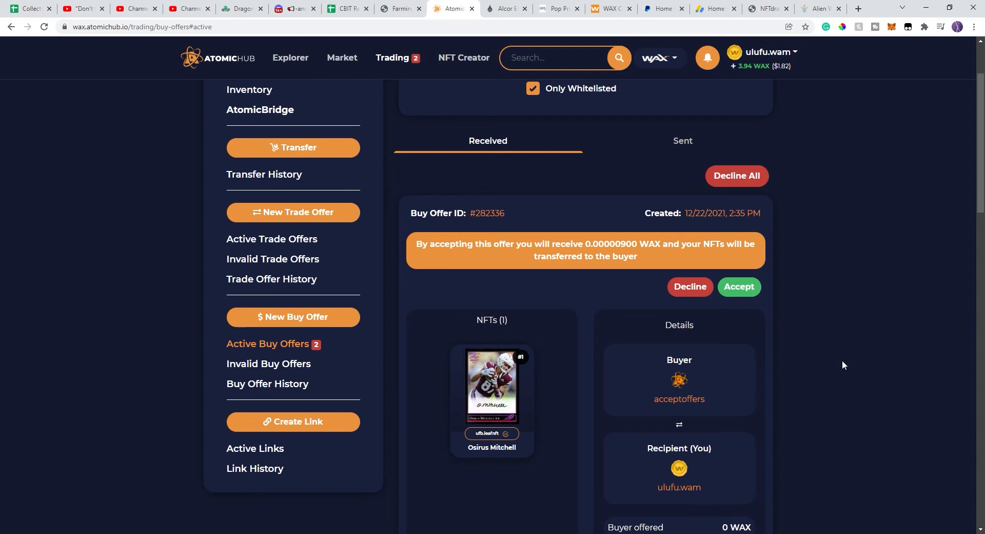
{"action": "scroll", "scroll_direction": "down", "scroll_amount": 3}
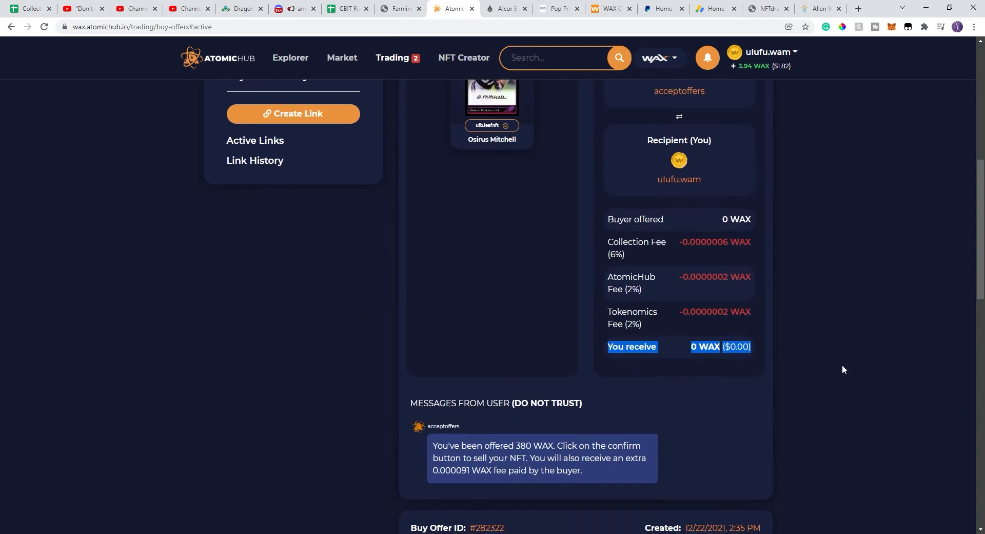
{"action": "scroll", "scroll_direction": "down", "scroll_amount": 3}
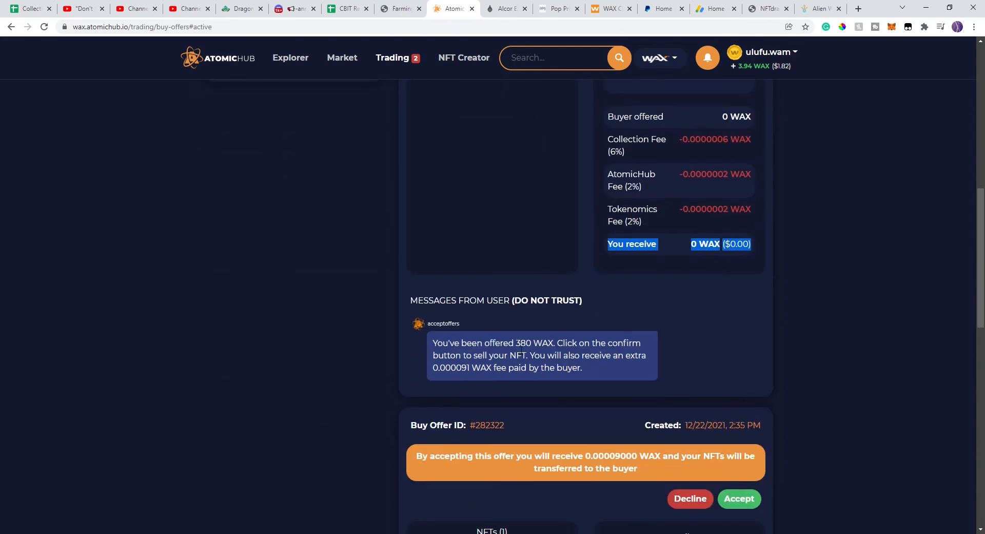
{"action": "mouse_move", "coordinate": [716, 369]}
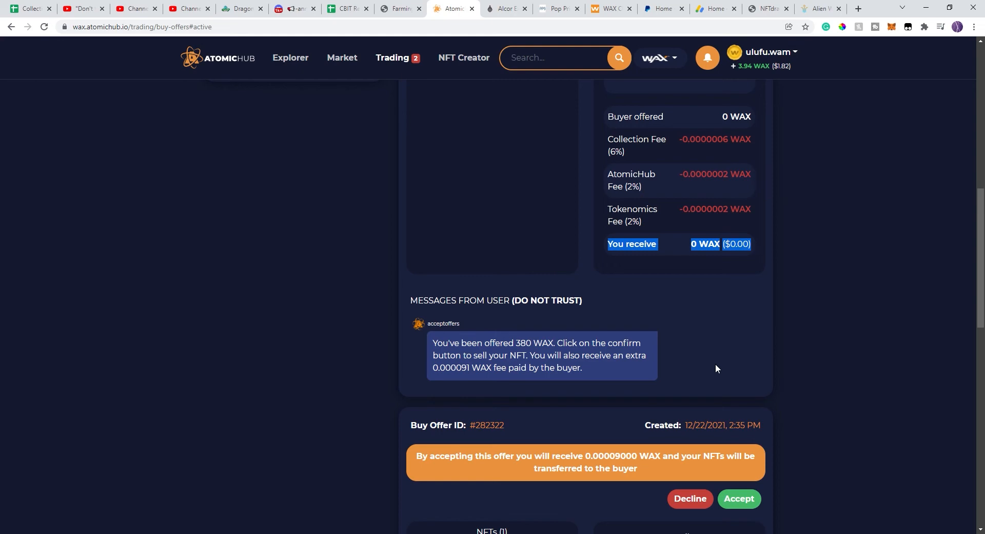
{"action": "mouse_move", "coordinate": [787, 343]}
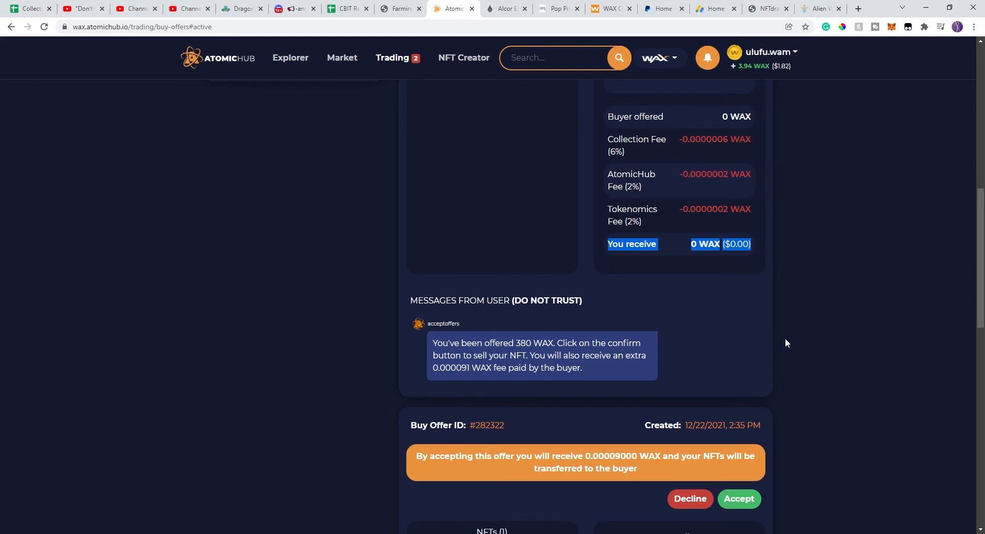
{"action": "scroll", "scroll_direction": "up", "scroll_amount": 3}
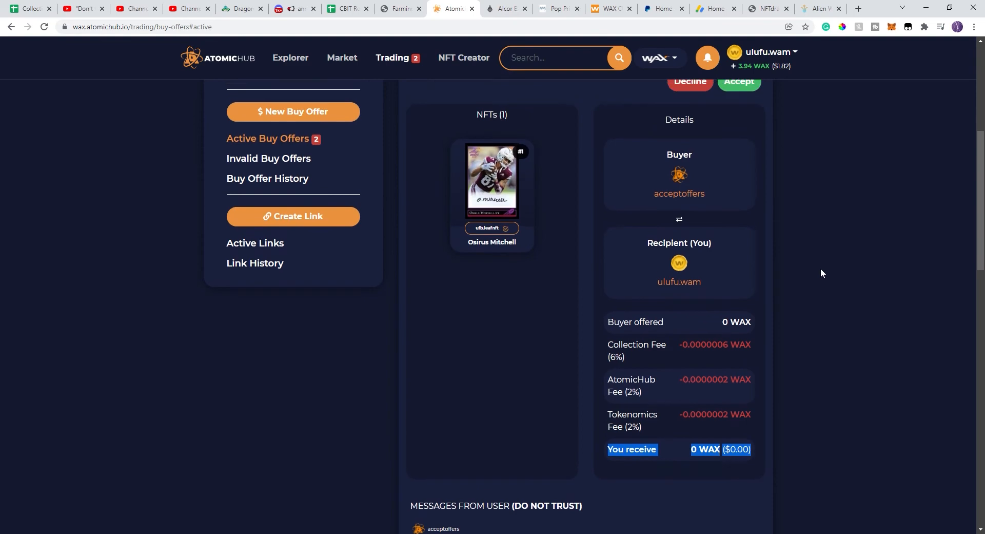
{"action": "scroll", "scroll_direction": "up", "scroll_amount": 3}
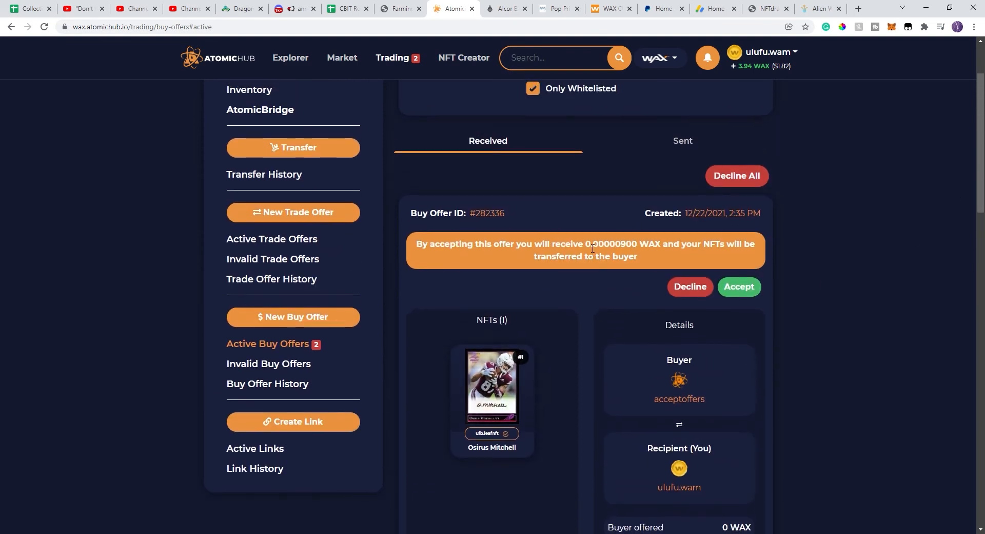
{"action": "double_click", "coordinate": [619, 244]}
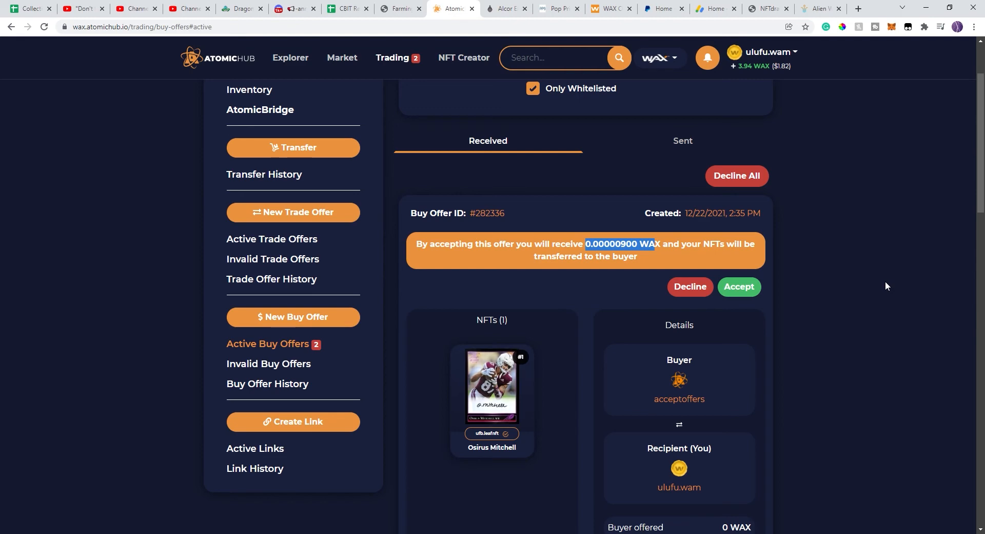
{"action": "mouse_move", "coordinate": [855, 318]}
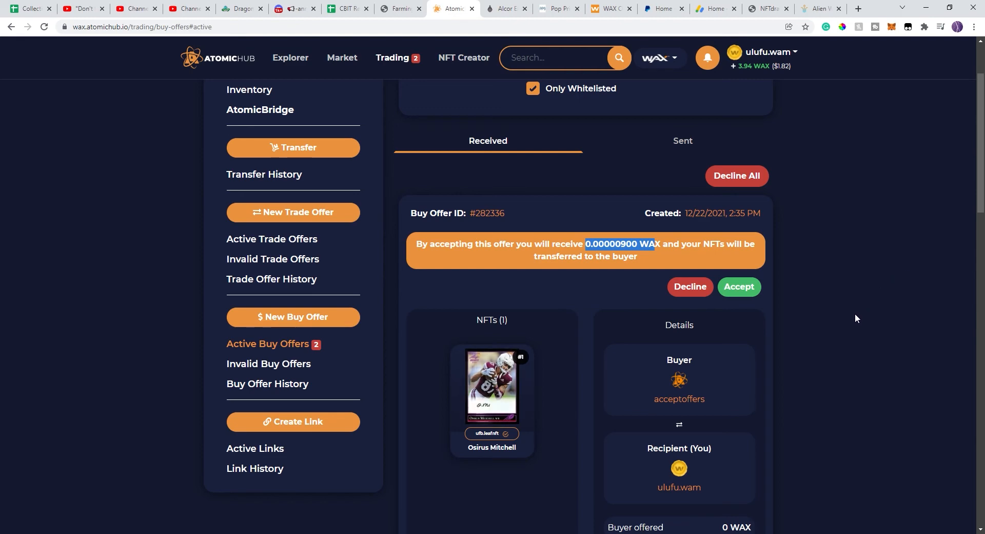
{"action": "scroll", "scroll_direction": "down", "scroll_amount": 3}
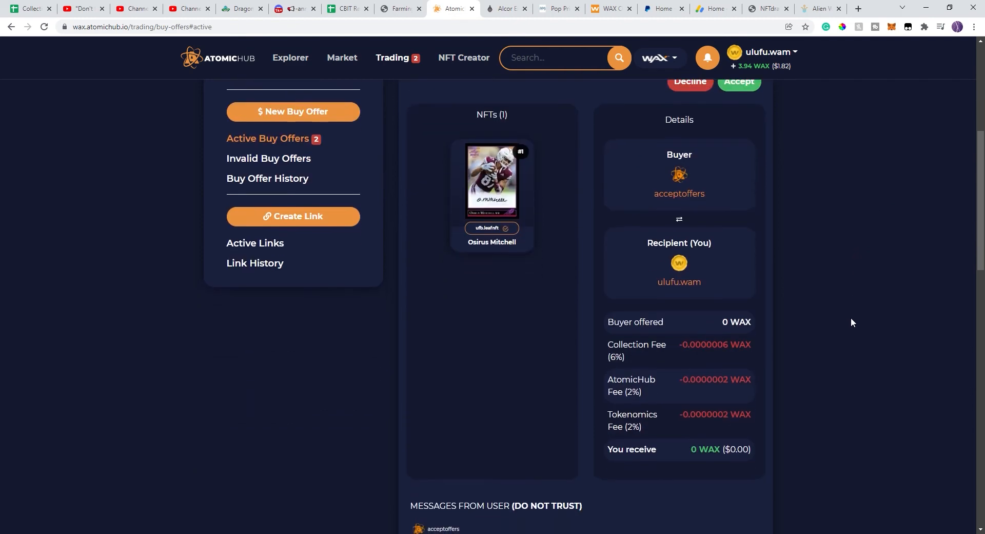
{"action": "scroll", "scroll_direction": "up", "scroll_amount": 3}
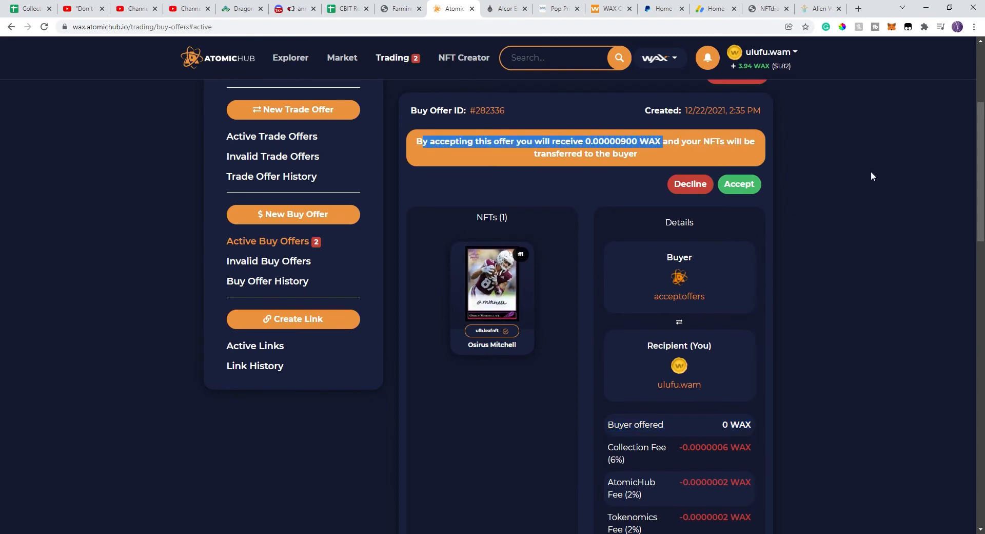
{"action": "mouse_move", "coordinate": [864, 205]}
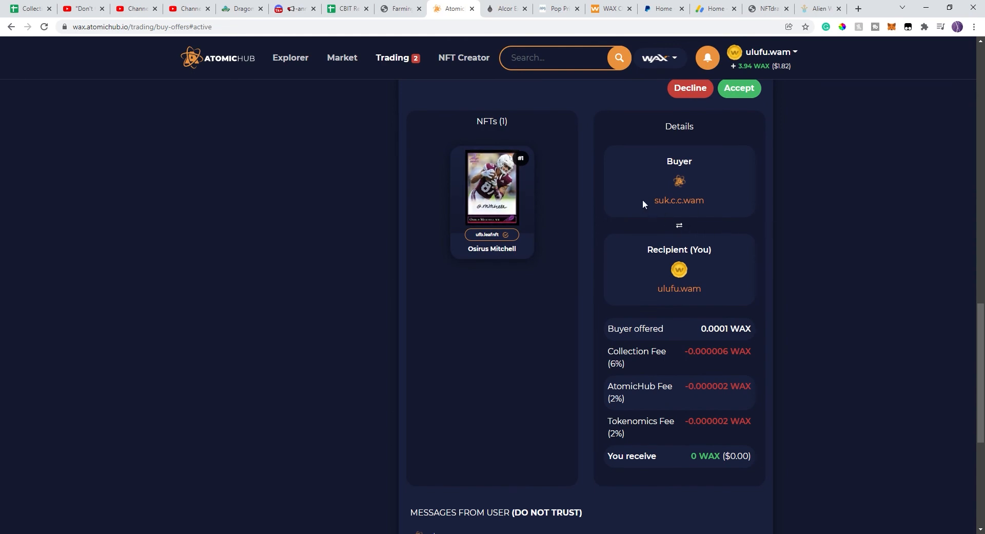
{"action": "scroll", "scroll_direction": "down", "scroll_amount": 3}
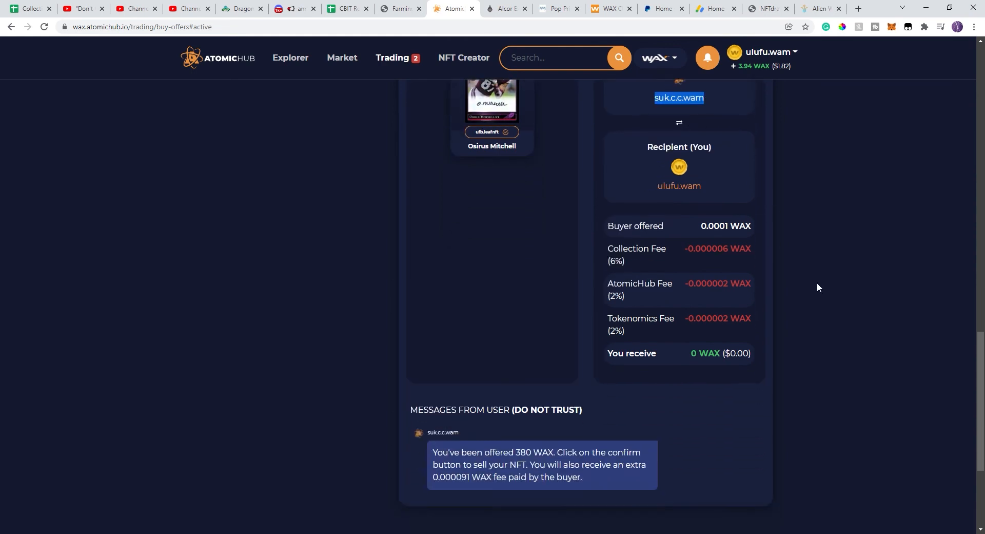
{"action": "scroll", "scroll_direction": "down", "scroll_amount": 3}
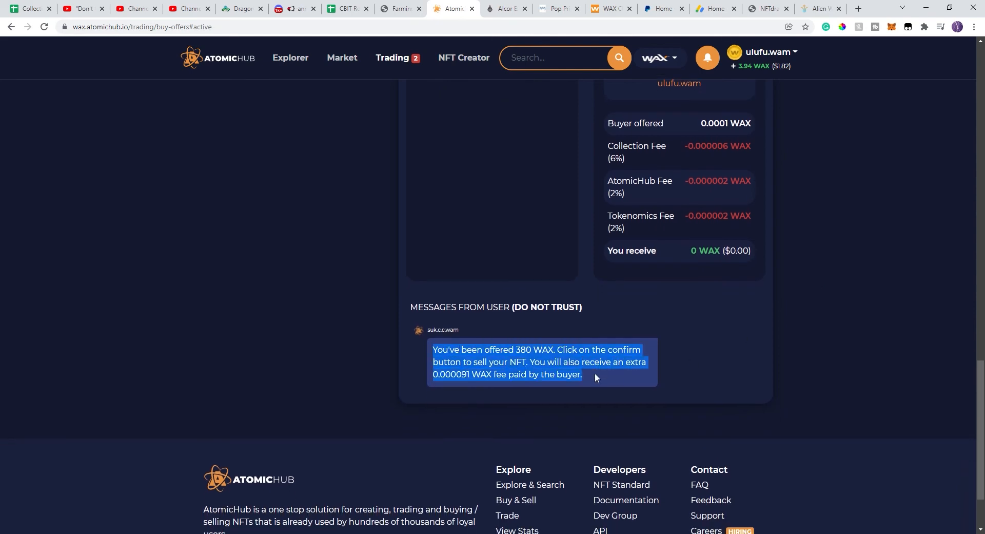
{"action": "scroll", "scroll_direction": "up", "scroll_amount": 3}
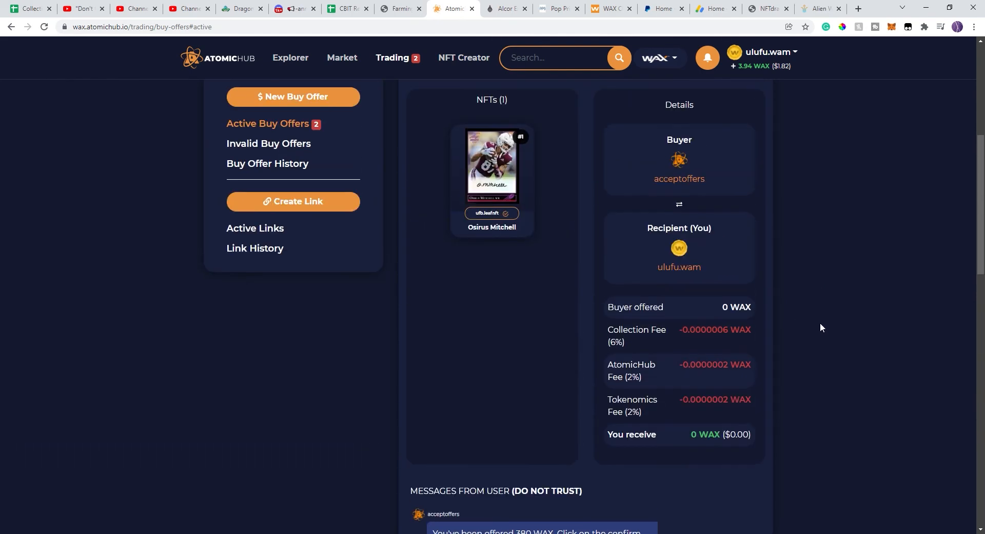
{"action": "scroll", "scroll_direction": "up", "scroll_amount": 3}
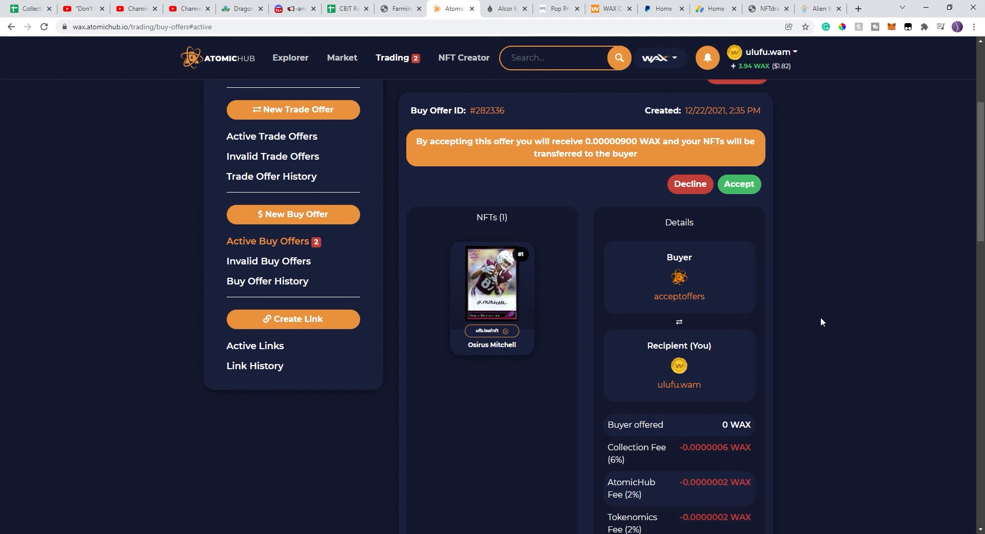
{"action": "scroll", "scroll_direction": "up", "scroll_amount": 3}
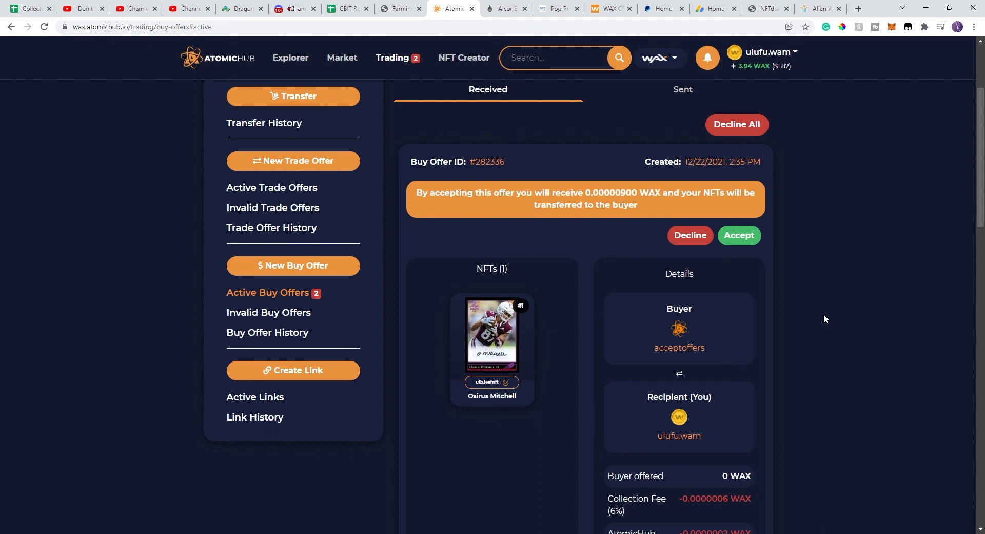
{"action": "mouse_move", "coordinate": [829, 305]}
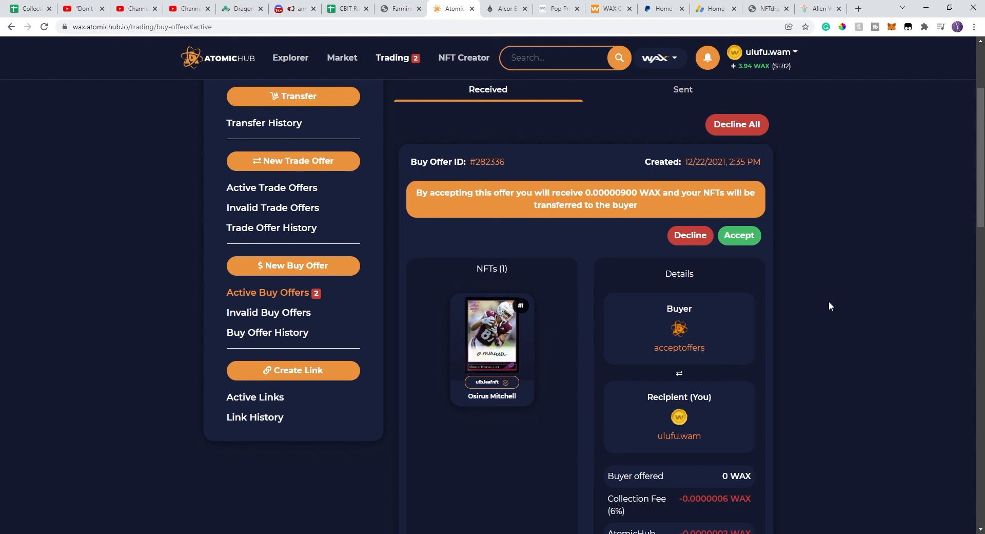
{"action": "mouse_move", "coordinate": [855, 208]}
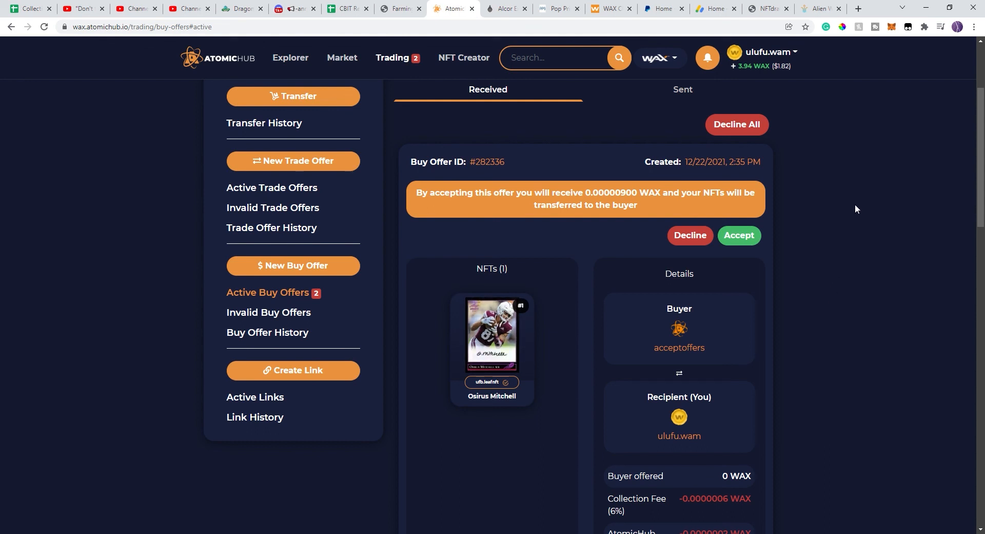